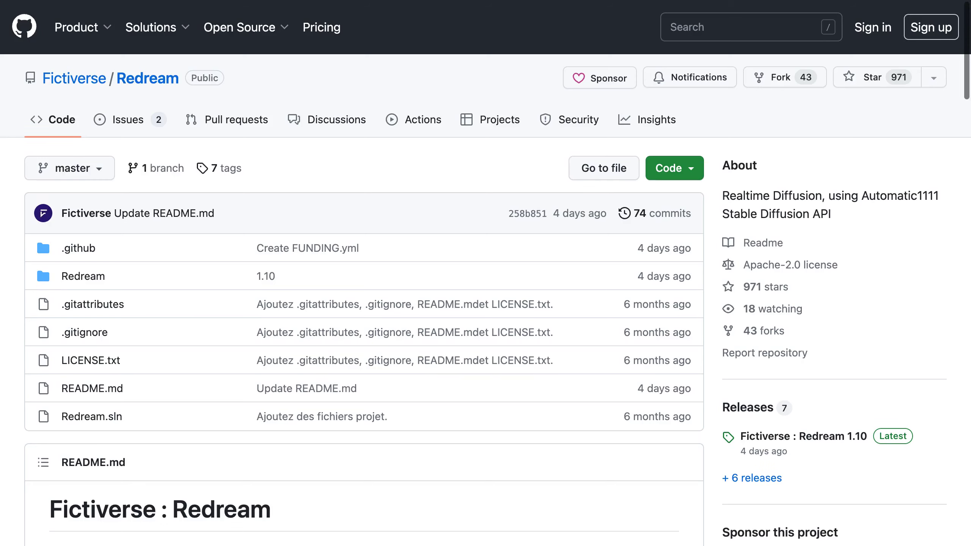
pyautogui.scroll(-3)
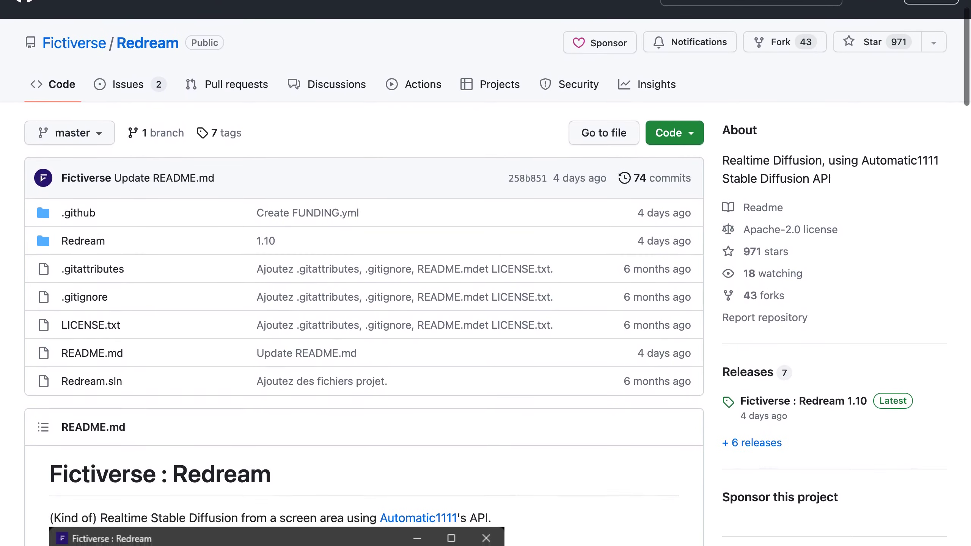
pyautogui.scroll(-3)
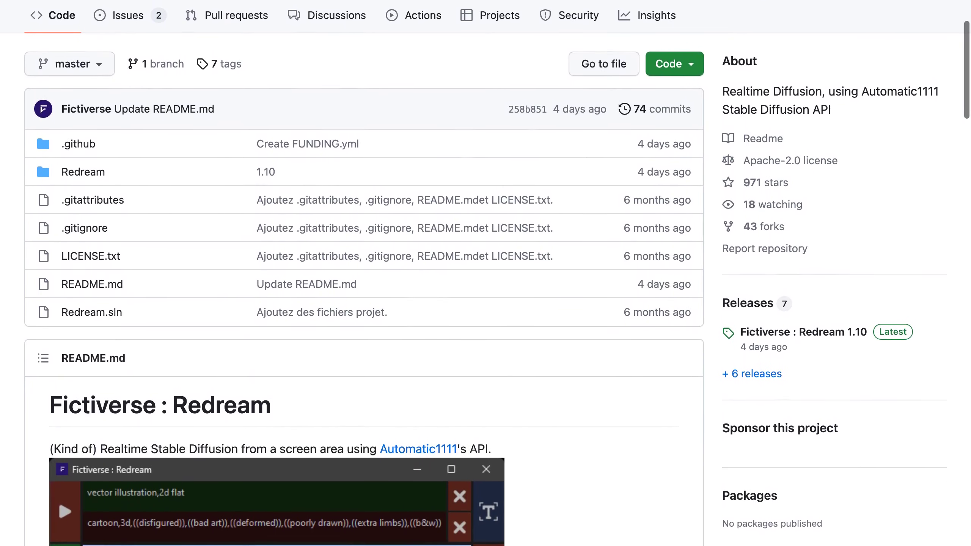
pyautogui.scroll(-3)
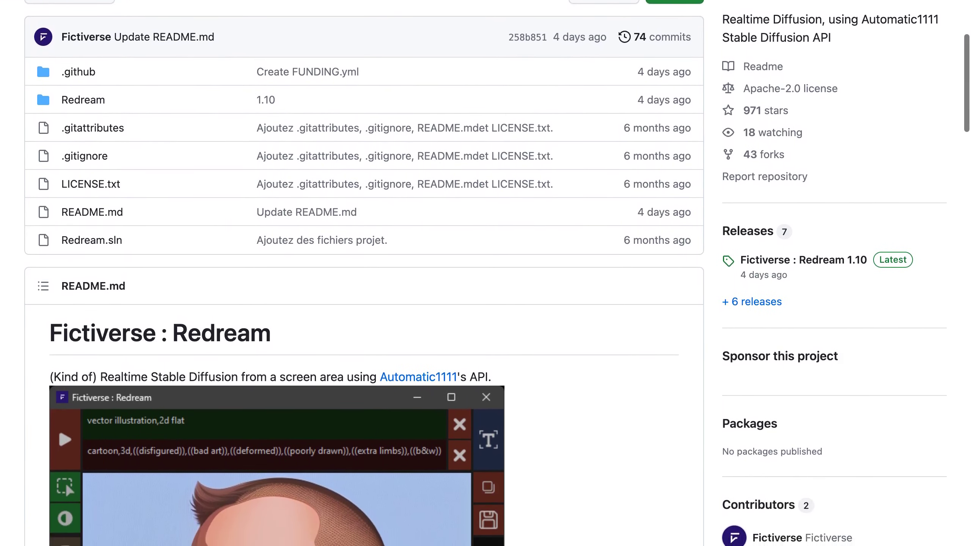
pyautogui.scroll(-3)
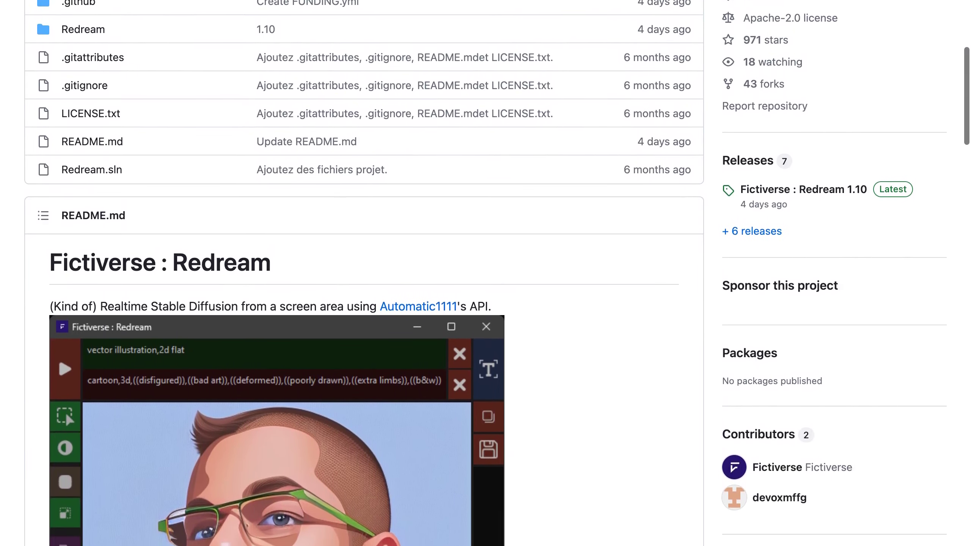
pyautogui.scroll(-3)
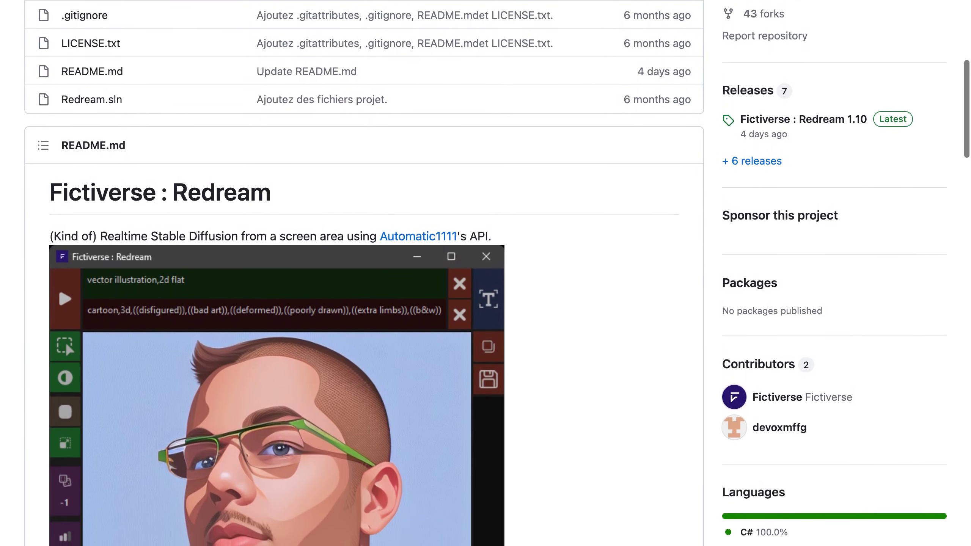
pyautogui.scroll(-3)
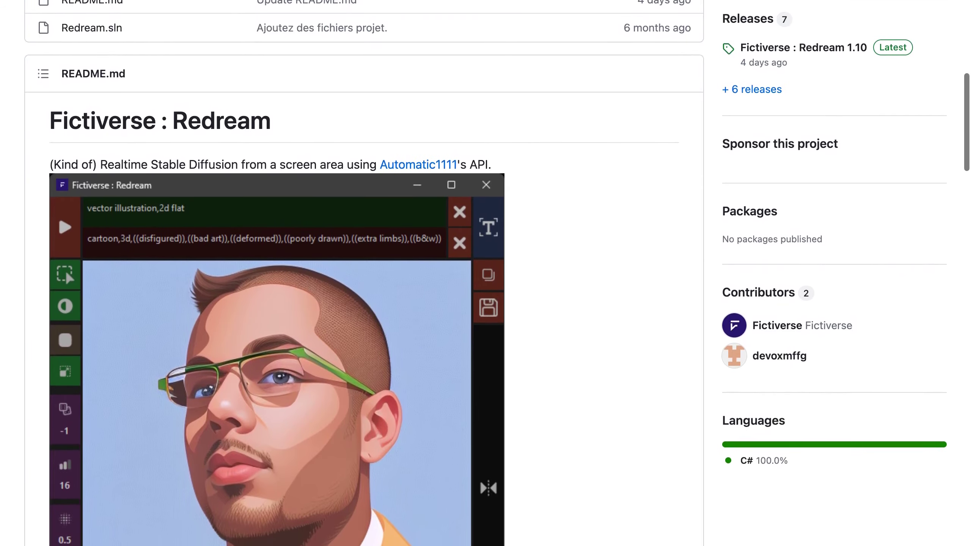
pyautogui.scroll(-3)
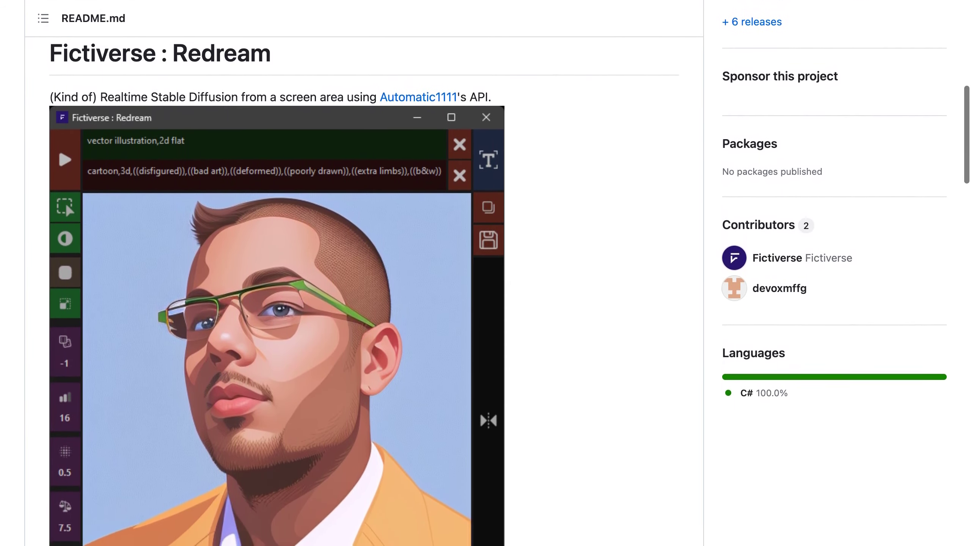
pyautogui.scroll(-3)
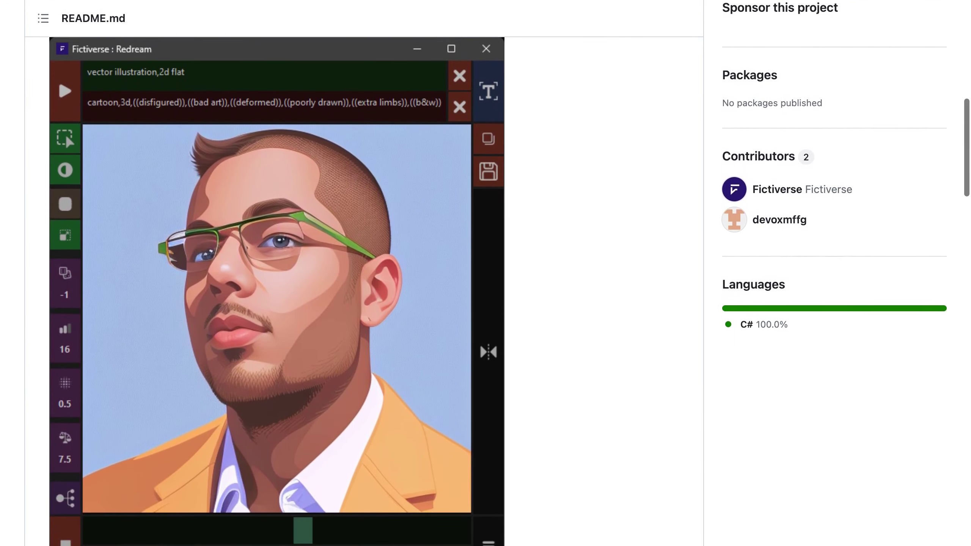
pyautogui.scroll(-3)
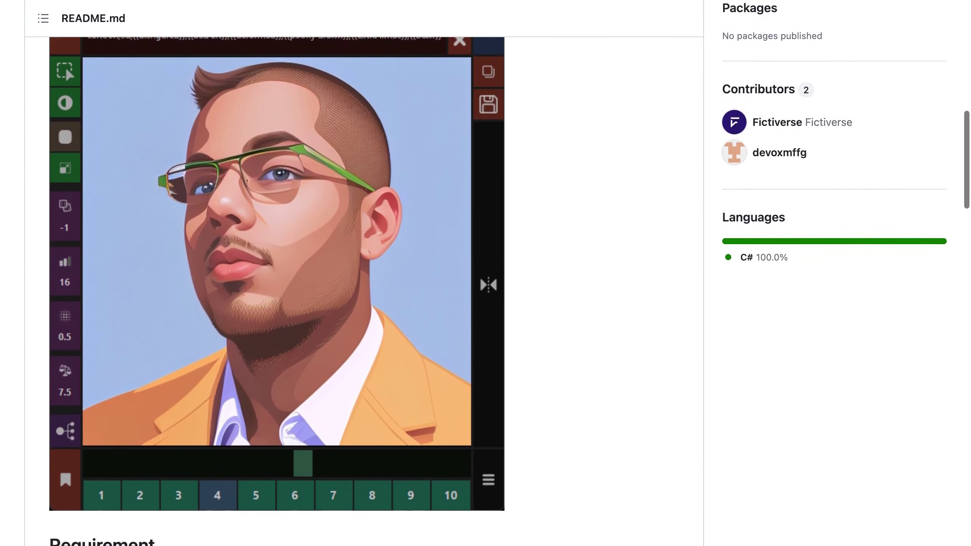
pyautogui.scroll(-3)
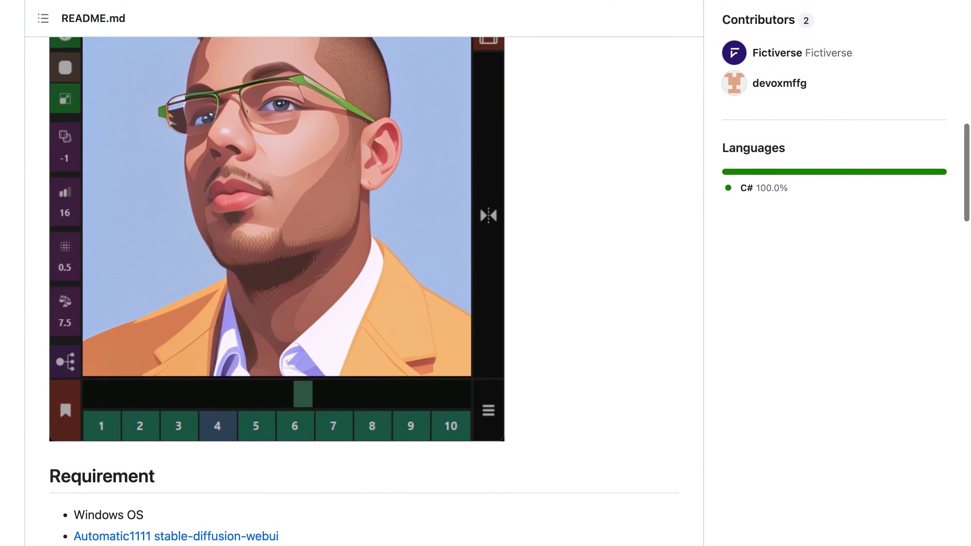
pyautogui.scroll(-3)
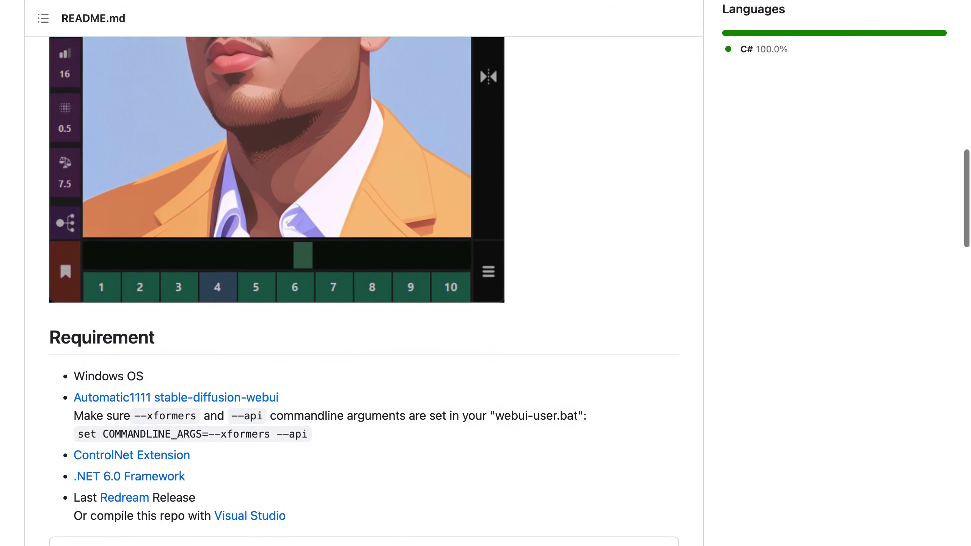
pyautogui.scroll(-3)
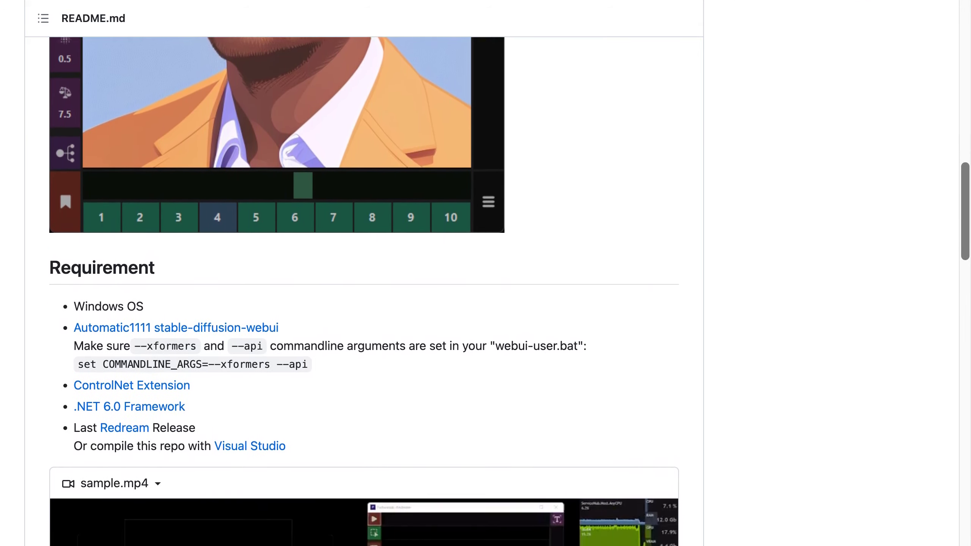
pyautogui.scroll(-3)
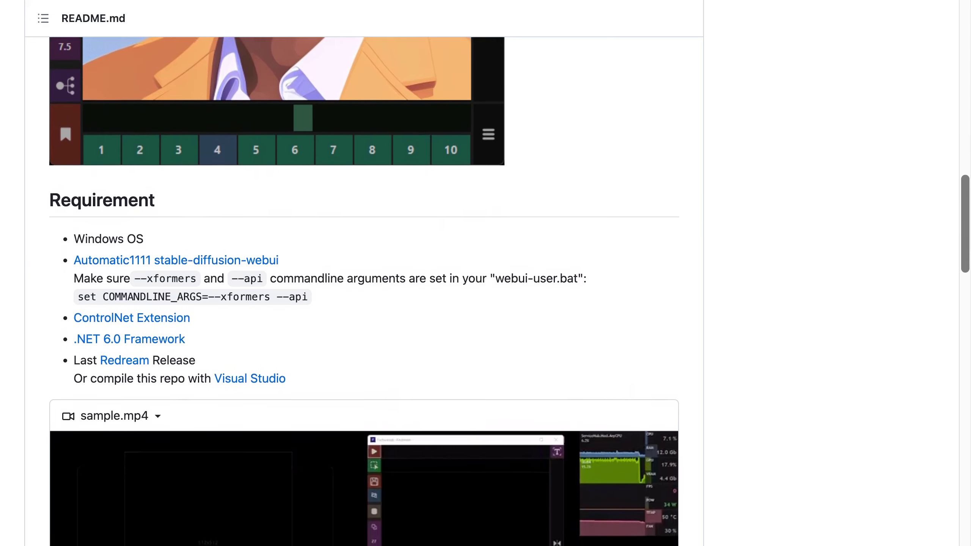
pyautogui.scroll(-3)
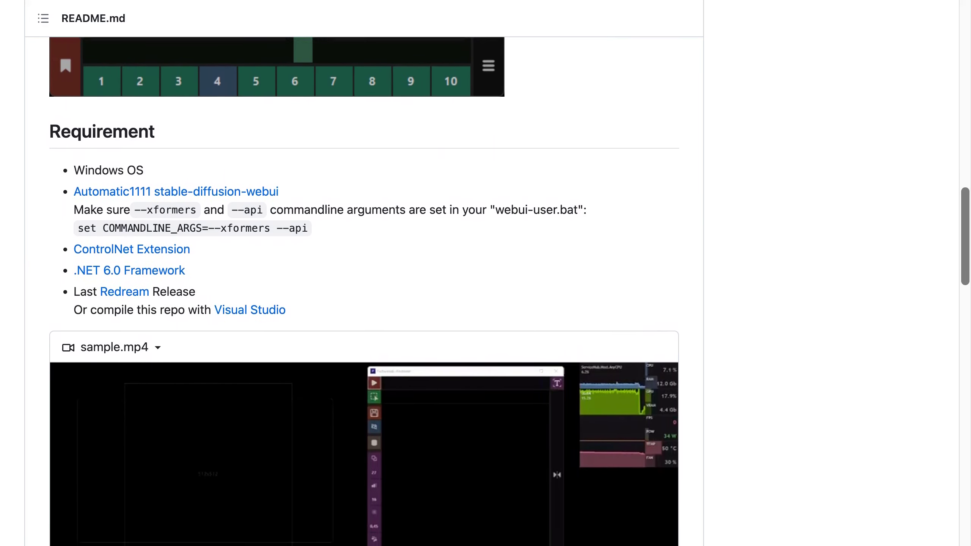
pyautogui.scroll(-3)
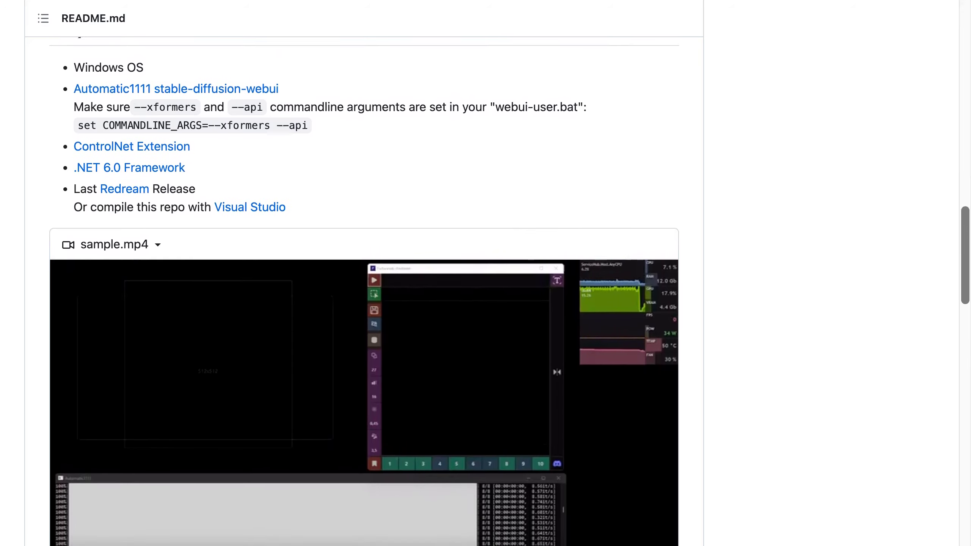
pyautogui.scroll(-3)
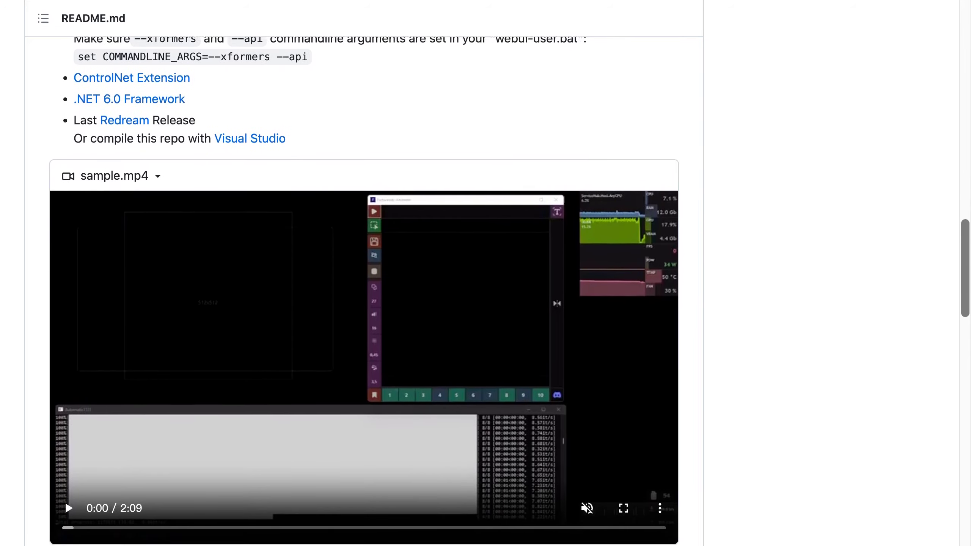
pyautogui.scroll(-3)
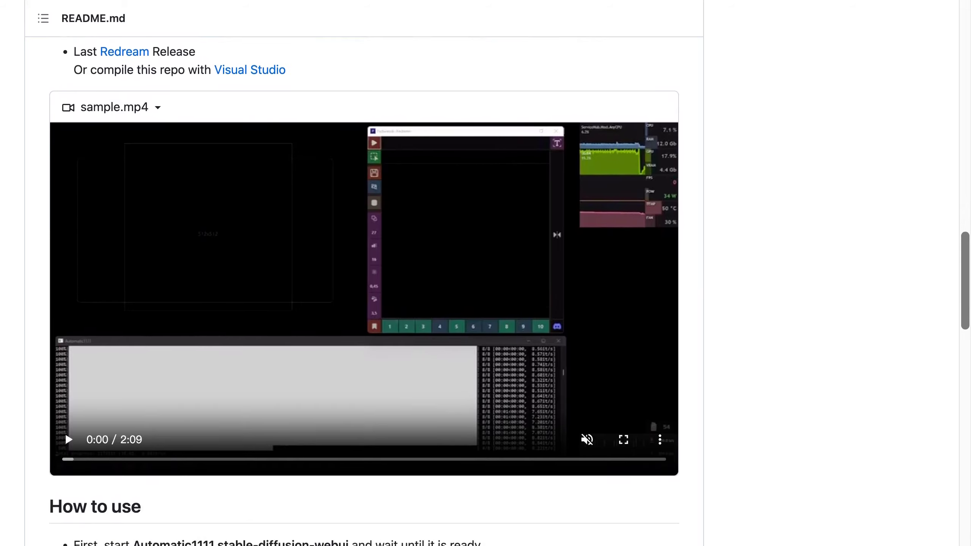
pyautogui.scroll(-3)
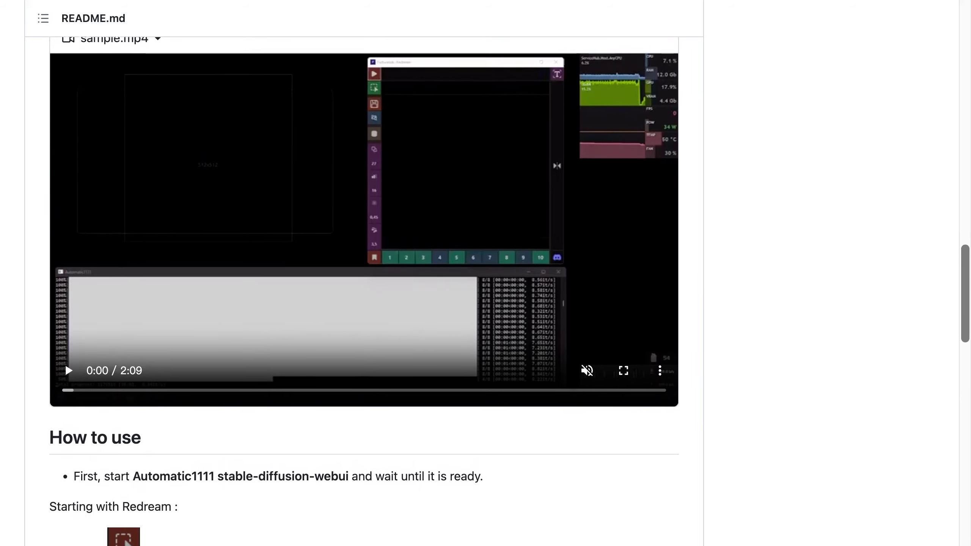
pyautogui.scroll(-3)
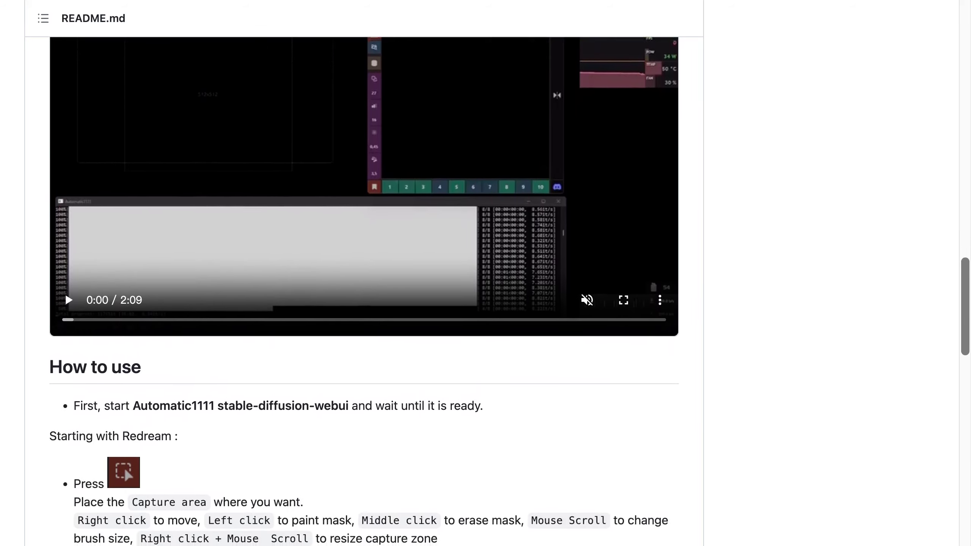
pyautogui.scroll(-3)
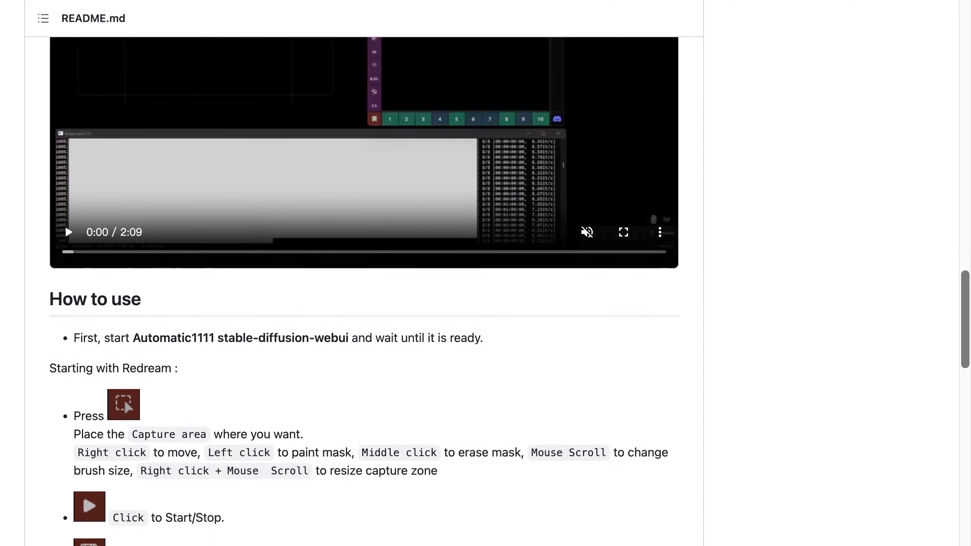
pyautogui.scroll(-3)
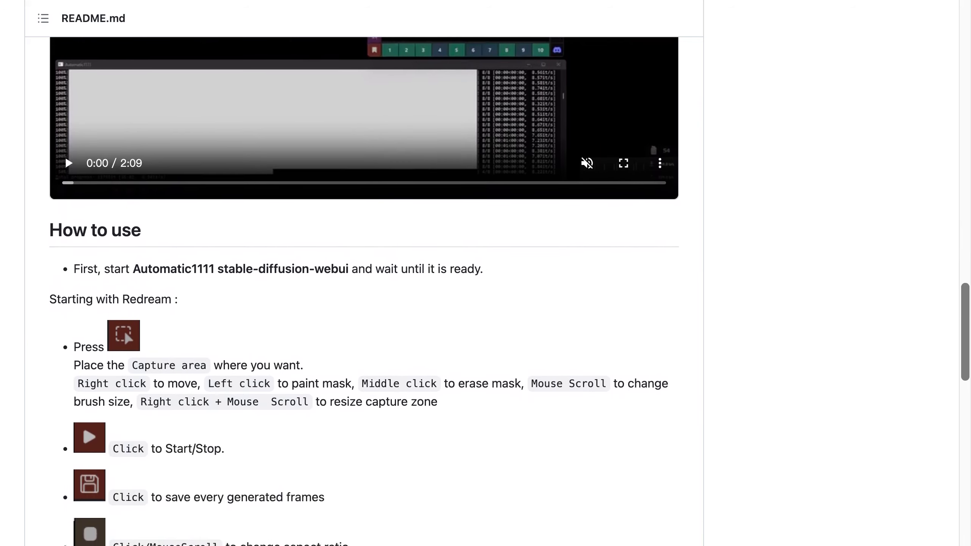
pyautogui.scroll(-3)
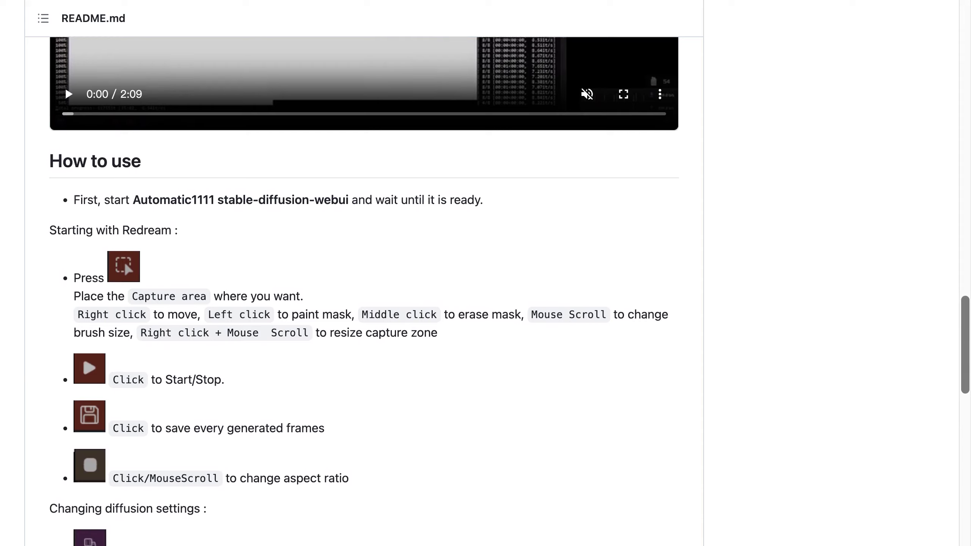
pyautogui.scroll(-3)
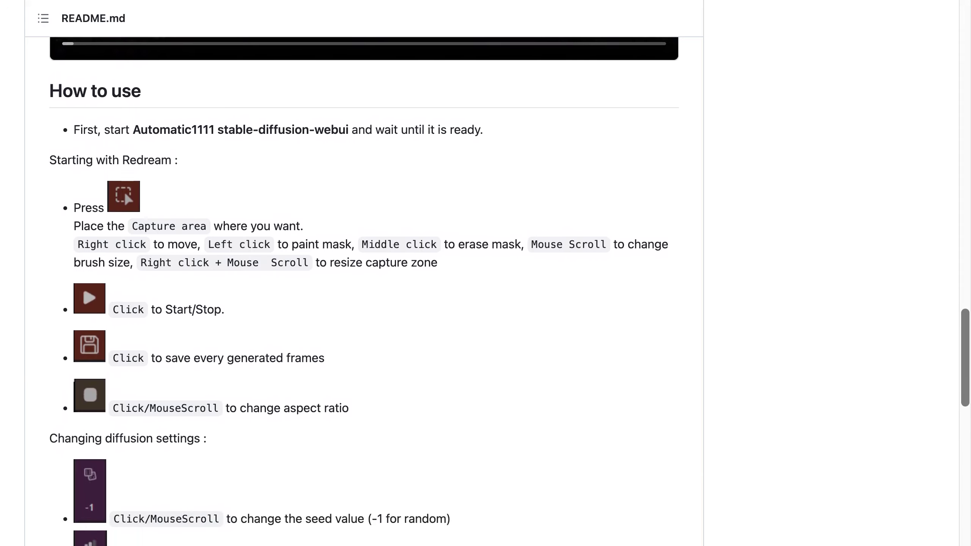
pyautogui.scroll(-3)
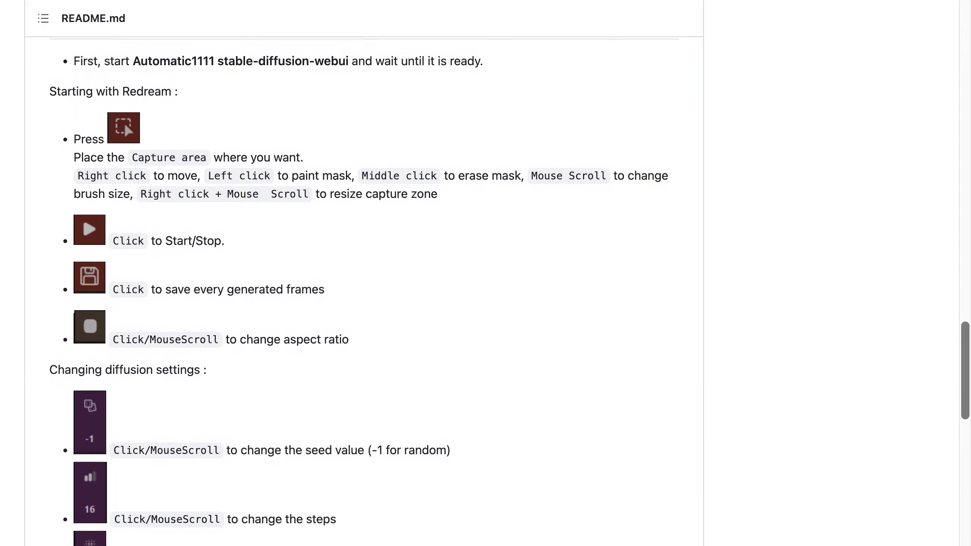
pyautogui.scroll(-3)
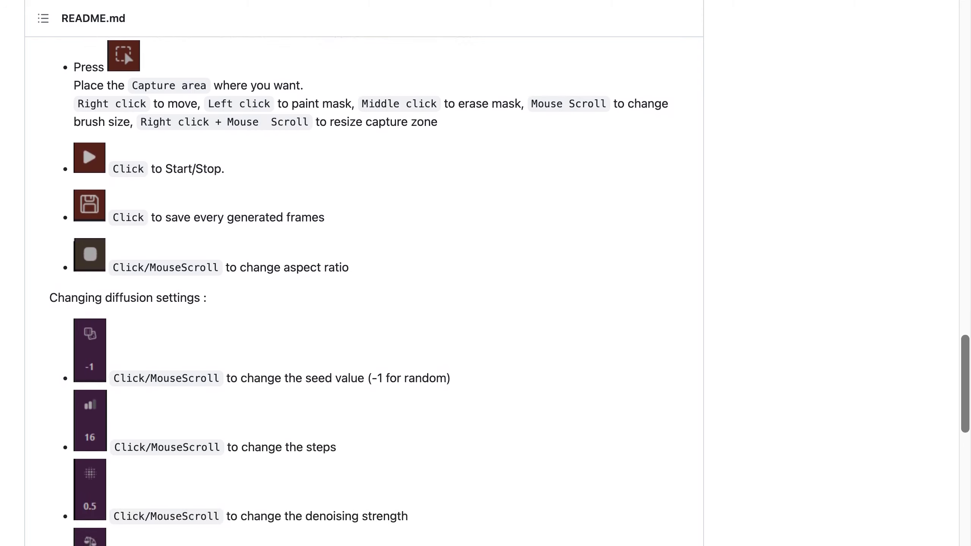
pyautogui.scroll(-3)
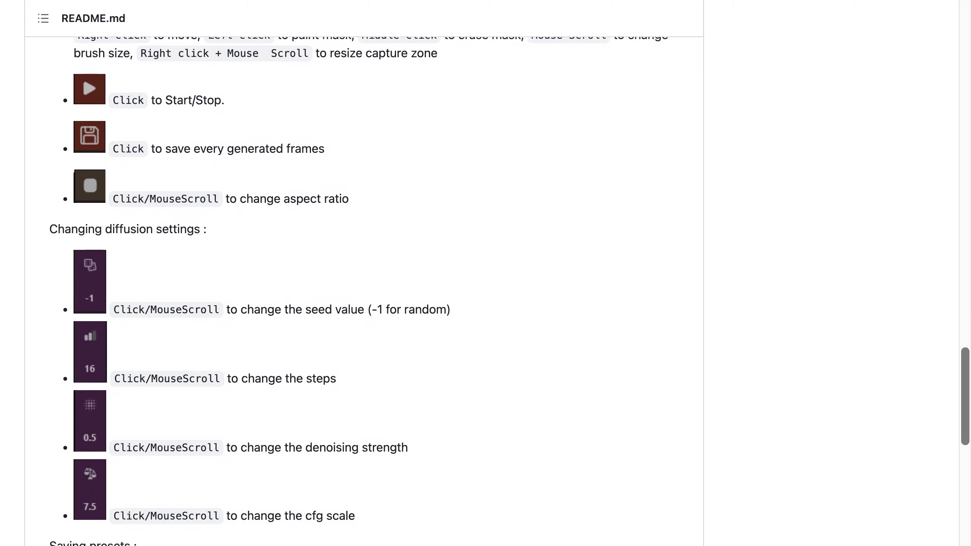
pyautogui.scroll(-3)
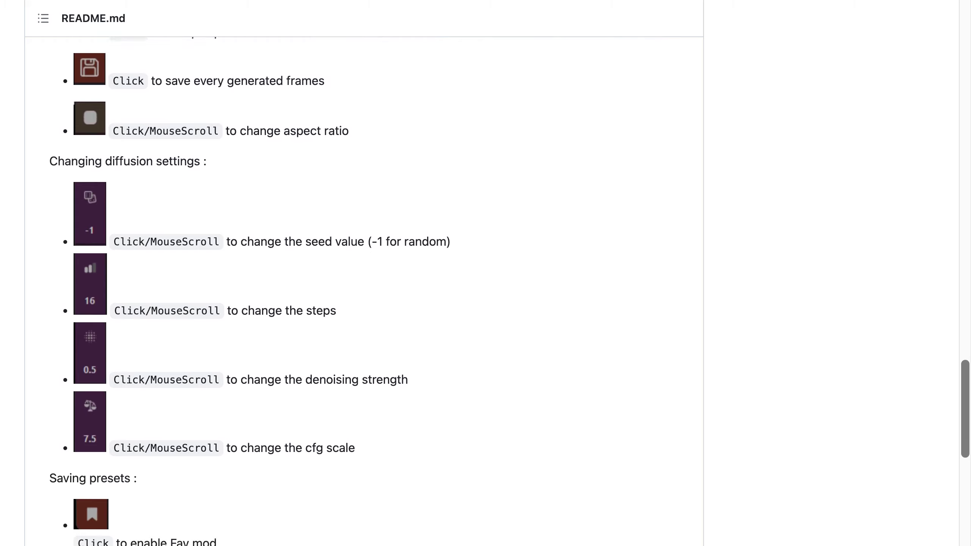
pyautogui.scroll(-3)
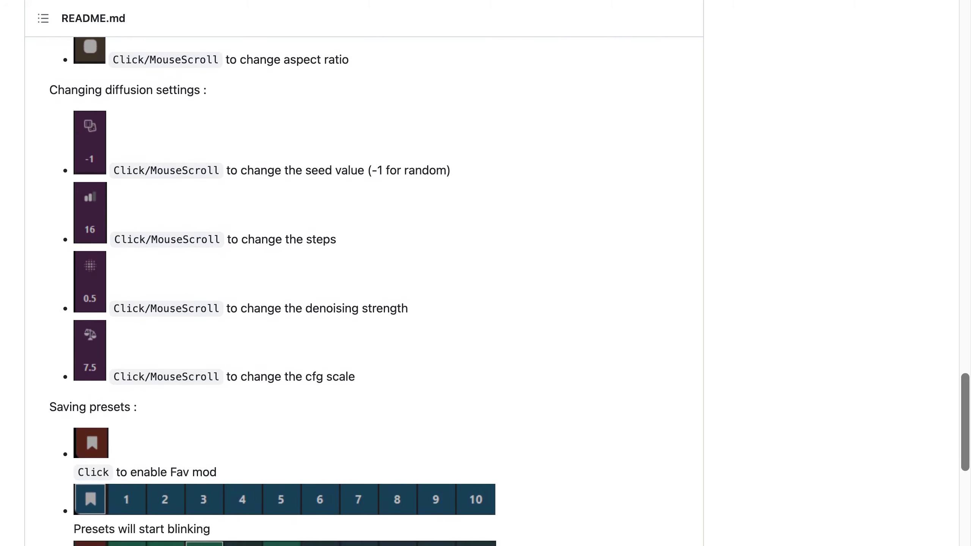
pyautogui.scroll(-3)
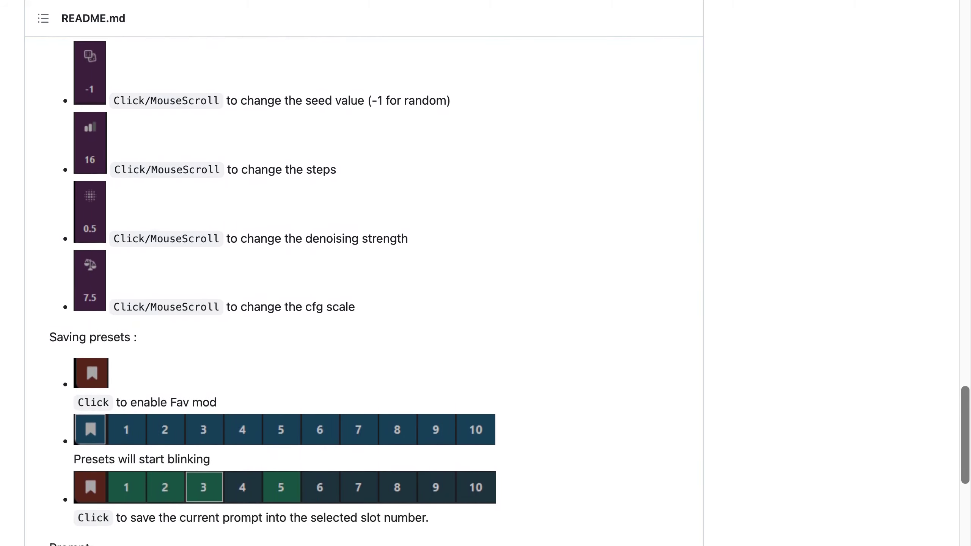